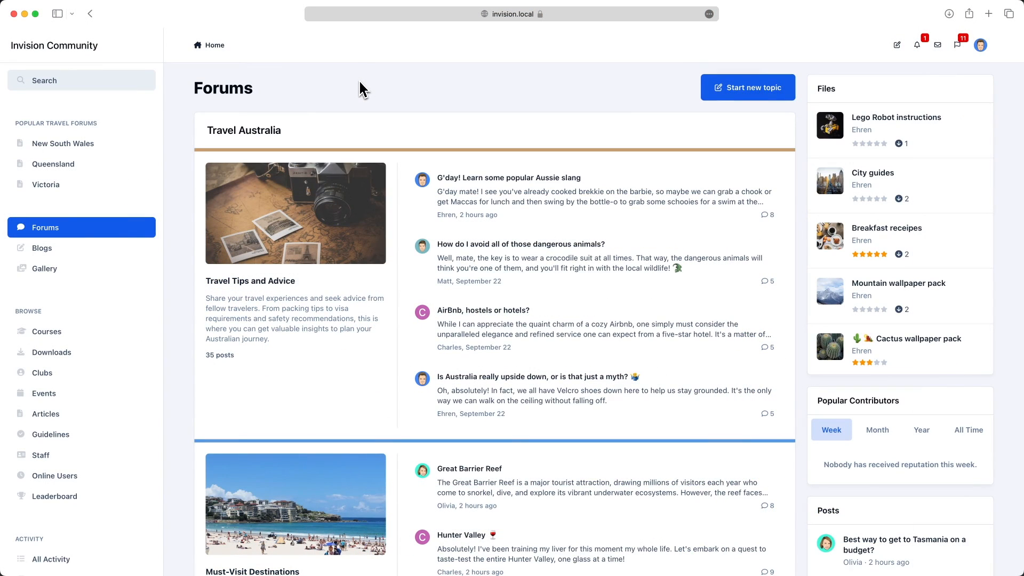
mouse_move(354, 94)
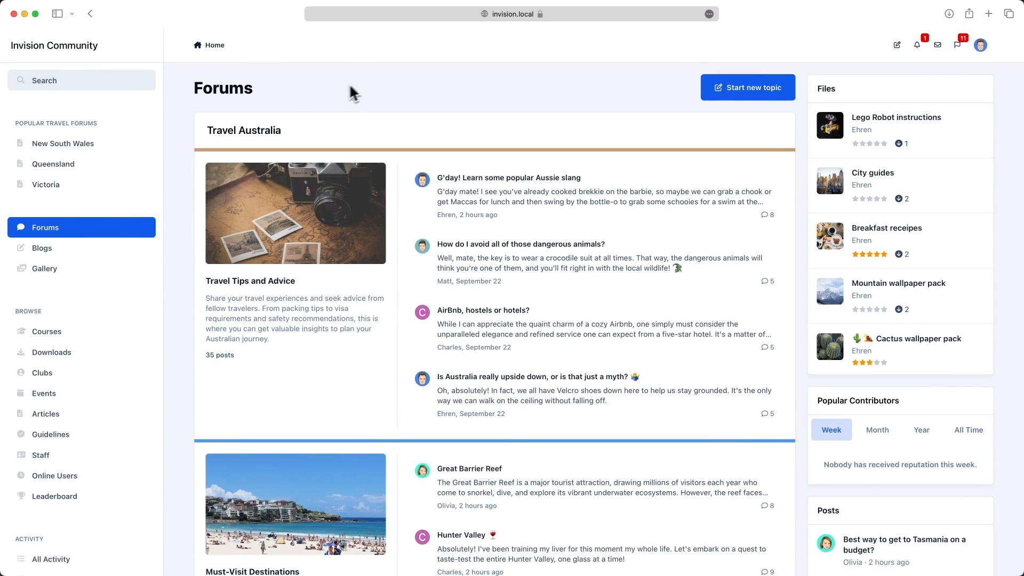
View the mobile forums index and select the Must-Visit Destinations picture card with its latest topics
scroll("down", 3)
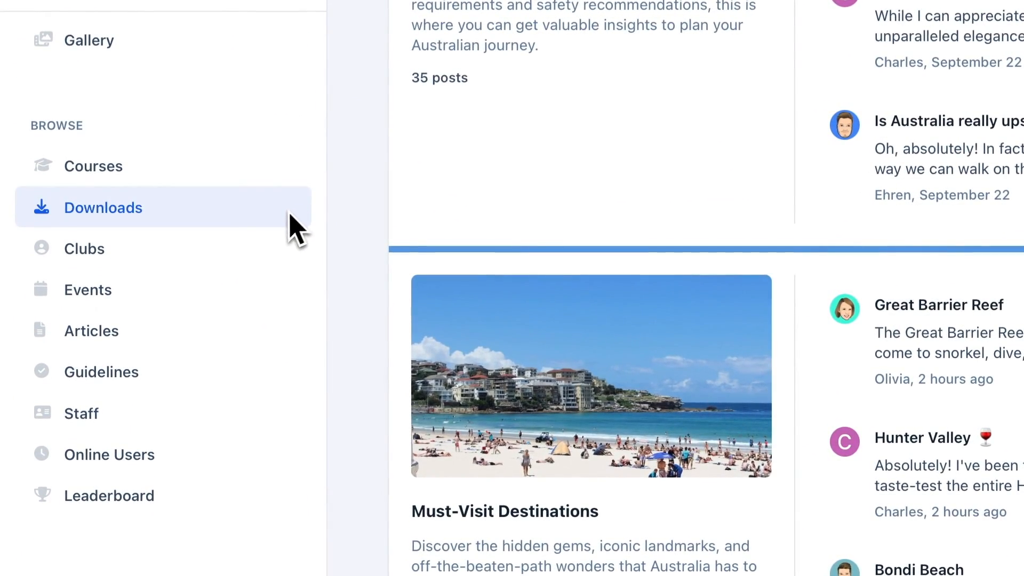
left_click(101, 371)
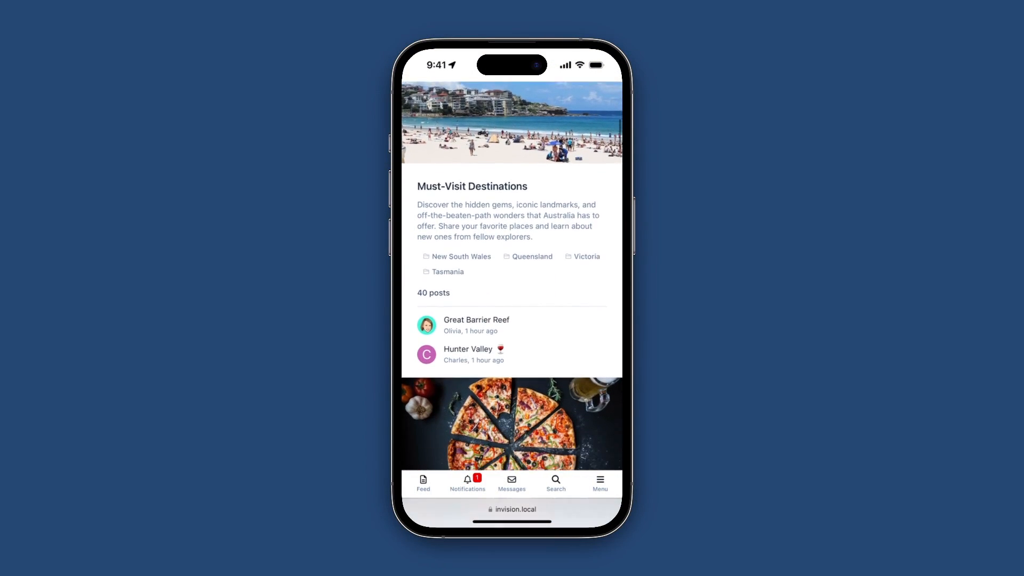
scroll("down", 3)
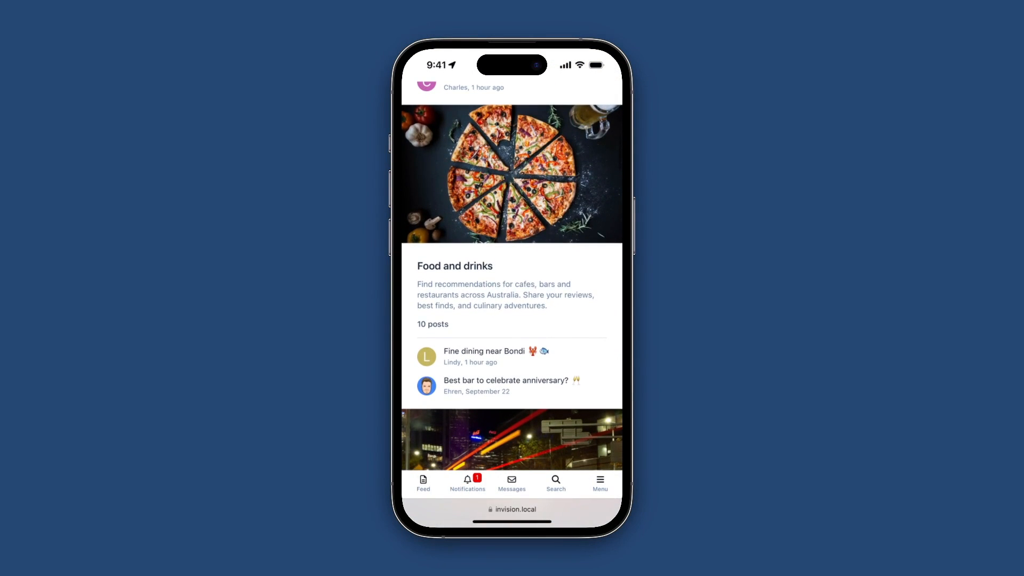
left_click(598, 482)
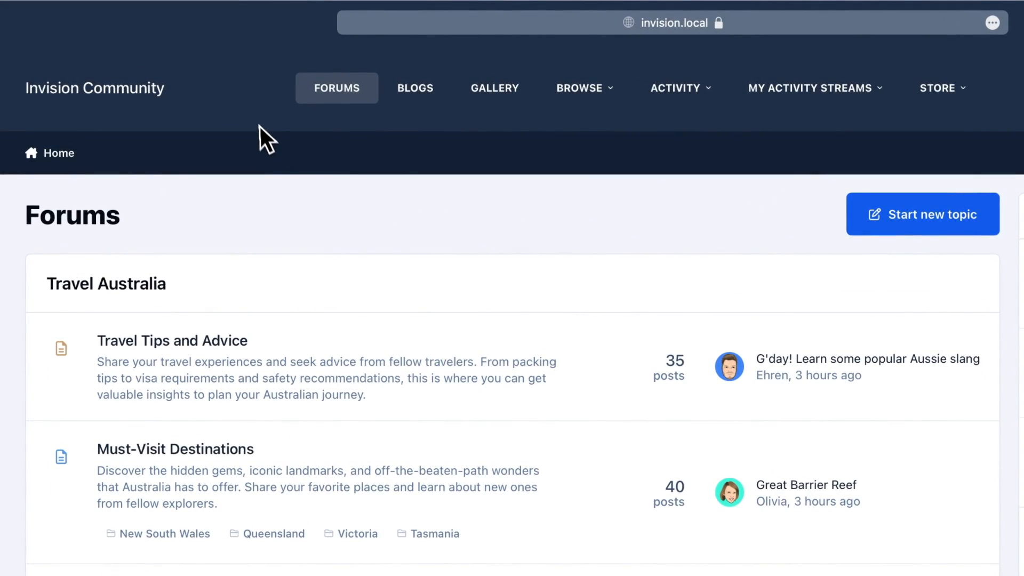
mouse_move(302, 183)
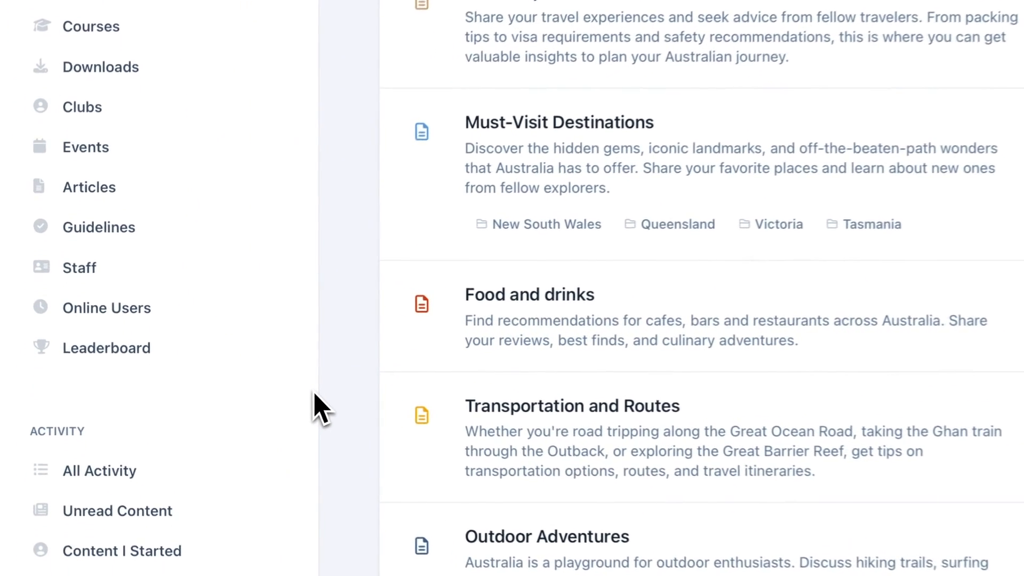
Show the Travel Australia forums as table rows with post counts beside the sidebar navigation
left_click(80, 266)
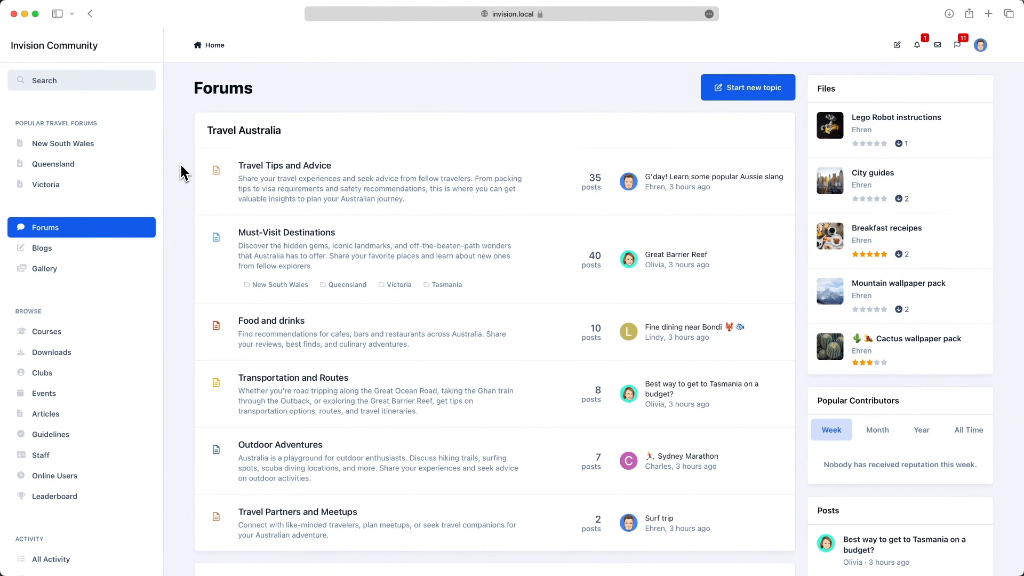
mouse_move(184, 185)
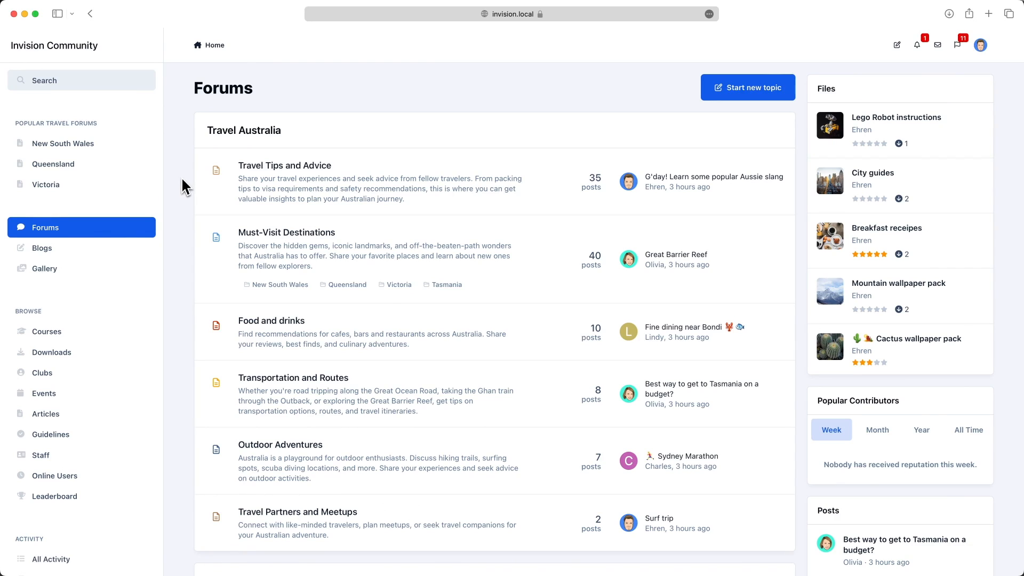
mouse_move(184, 326)
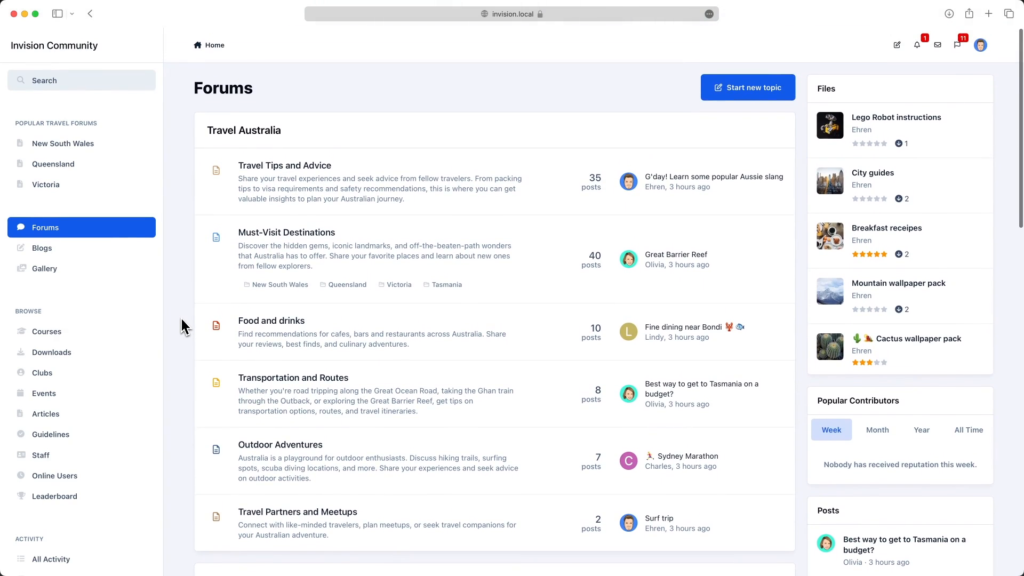
mouse_move(183, 292)
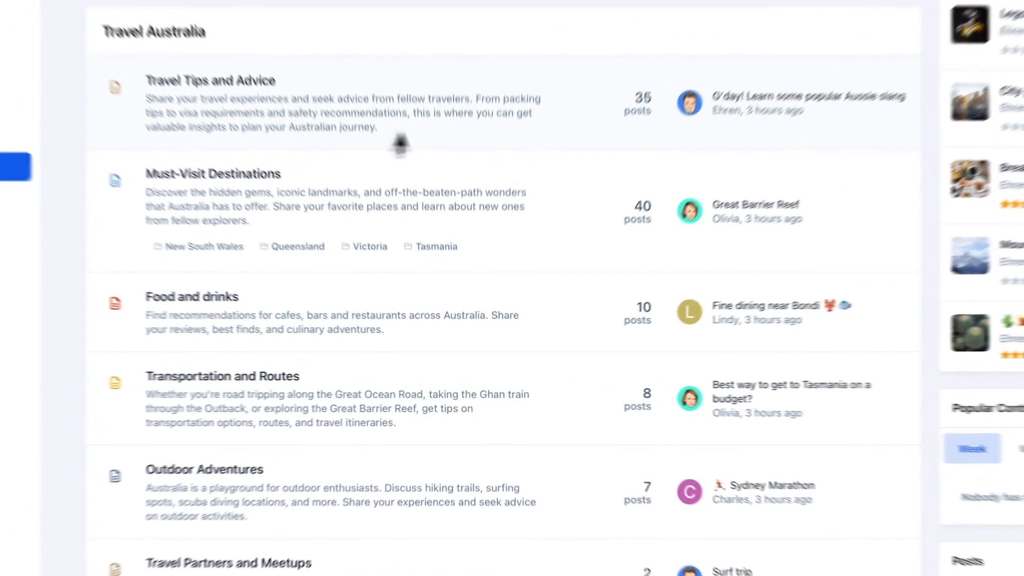
scroll("down", 3)
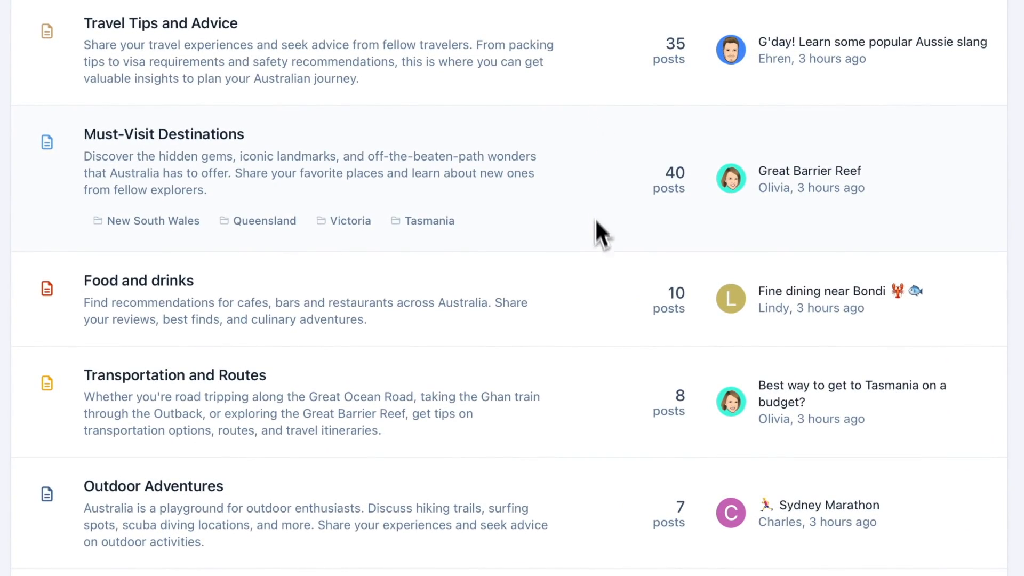
mouse_move(617, 425)
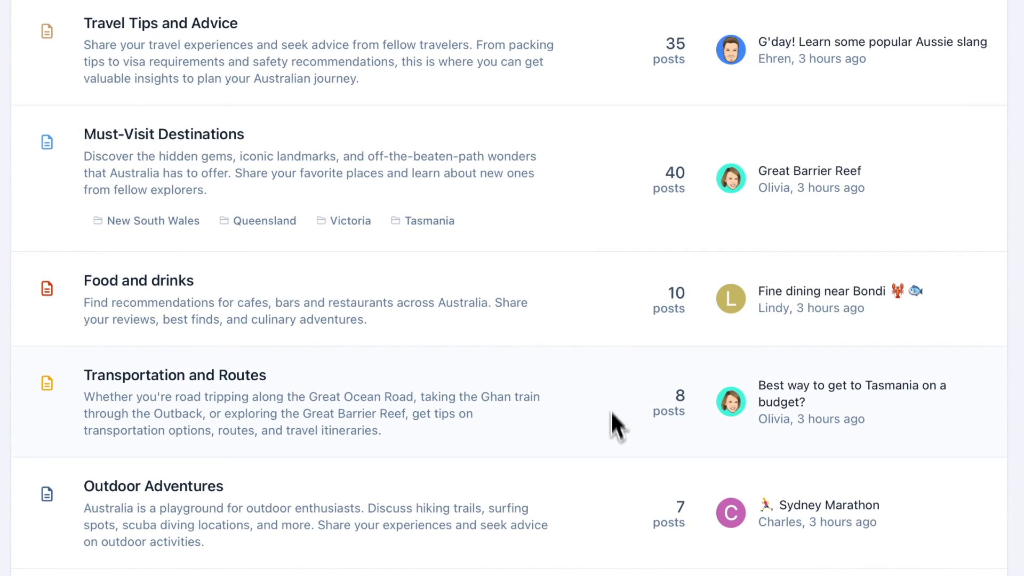
mouse_move(819, 504)
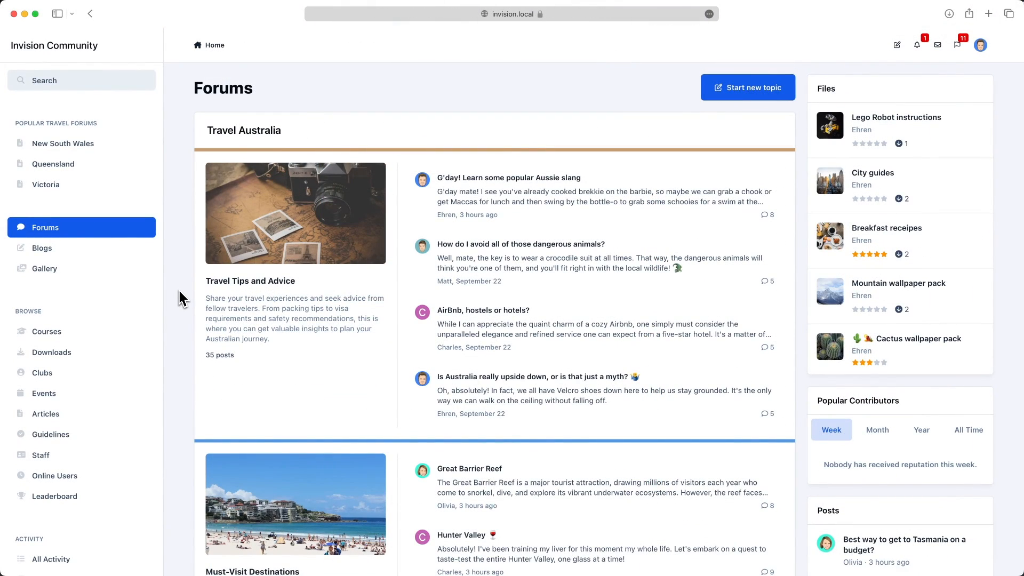
Scroll the mobile feed index through topic preview cards such as Great Barrier Reef under Must-Visit Destinations
scroll("down", 3)
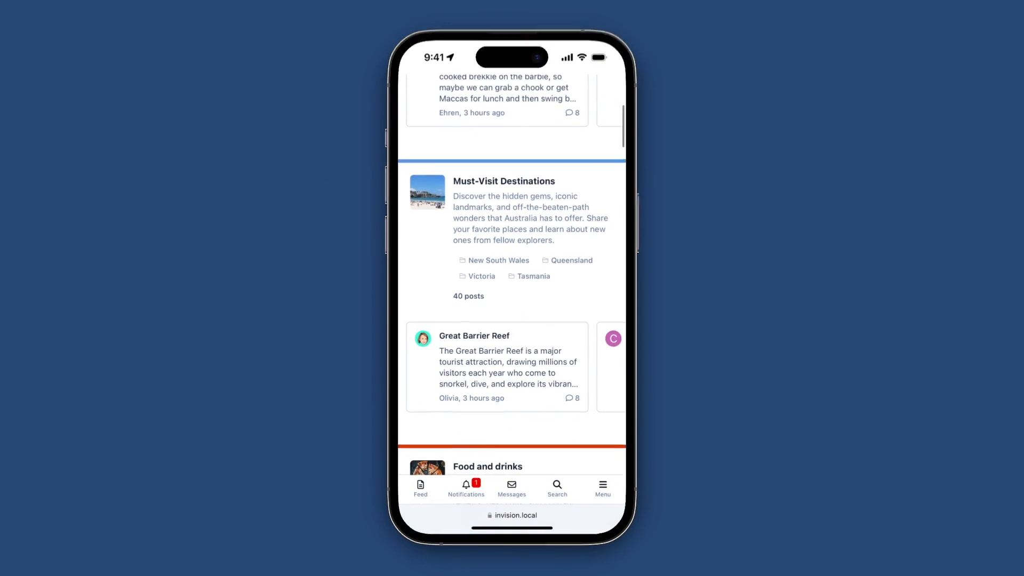
scroll("down", 3)
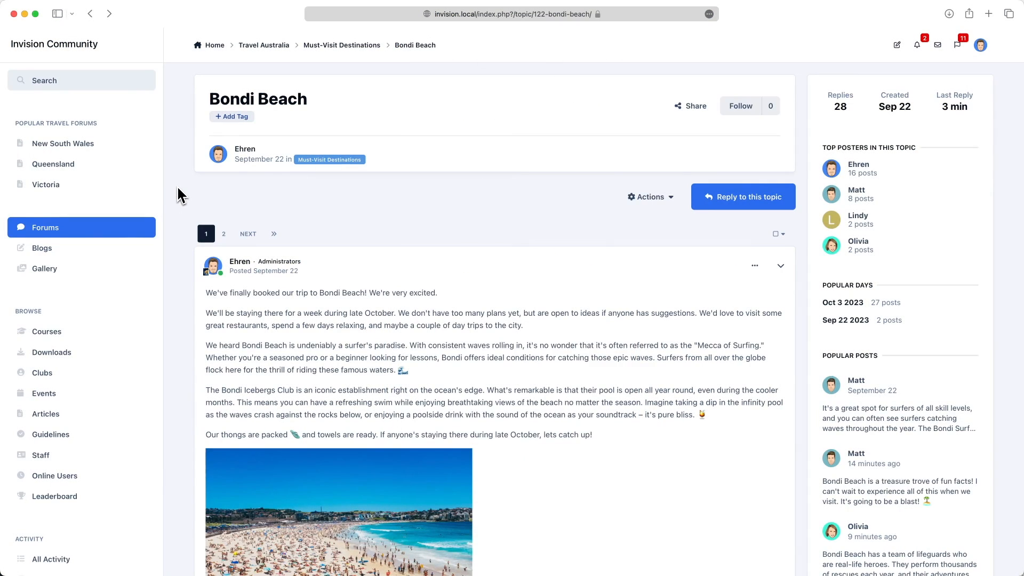
Scroll through page 1 of the Bondi Beach topic to the later replies and the administrator's expanded author info
scroll("down", 3)
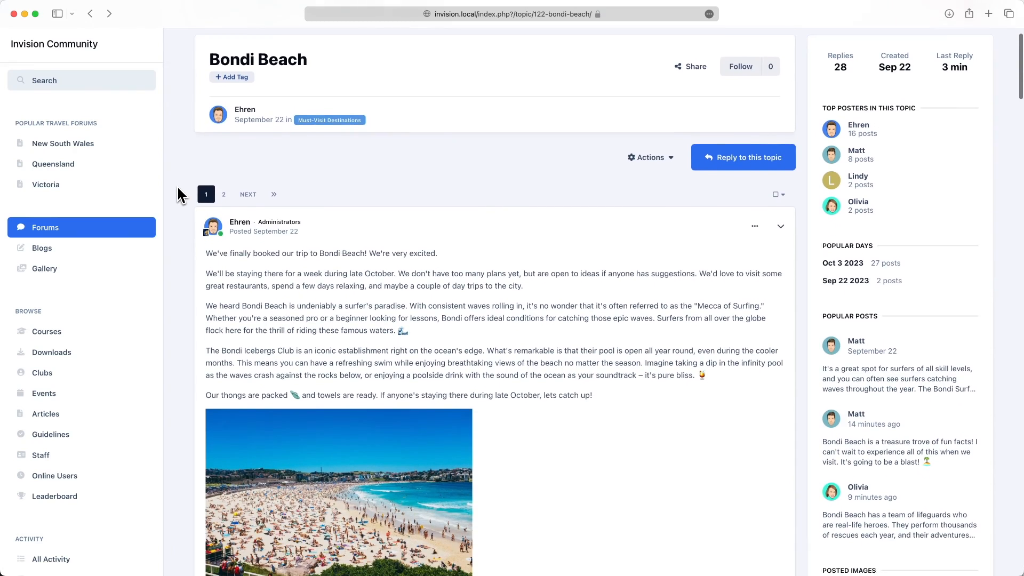
scroll("down", 3)
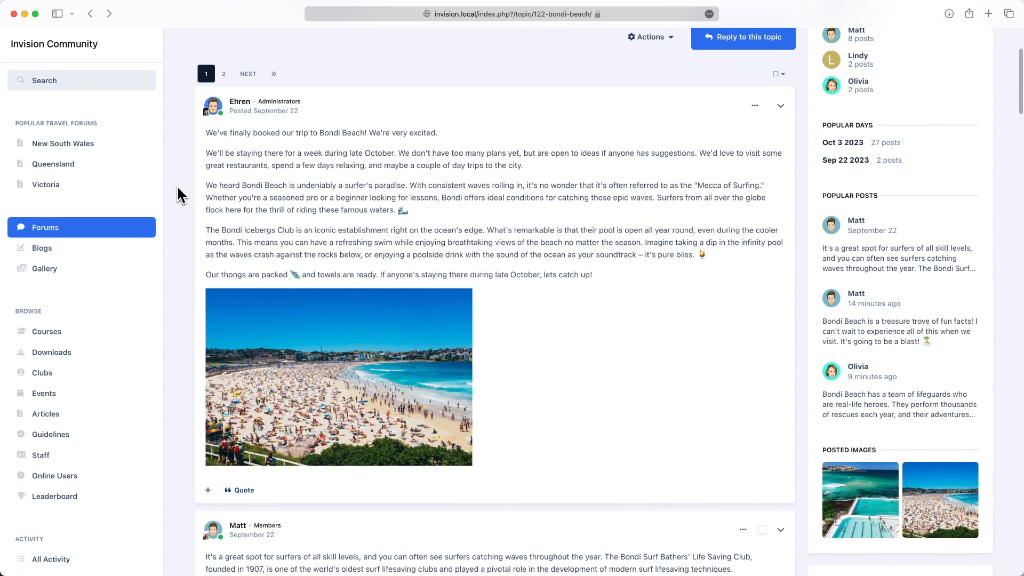
scroll("down", 3)
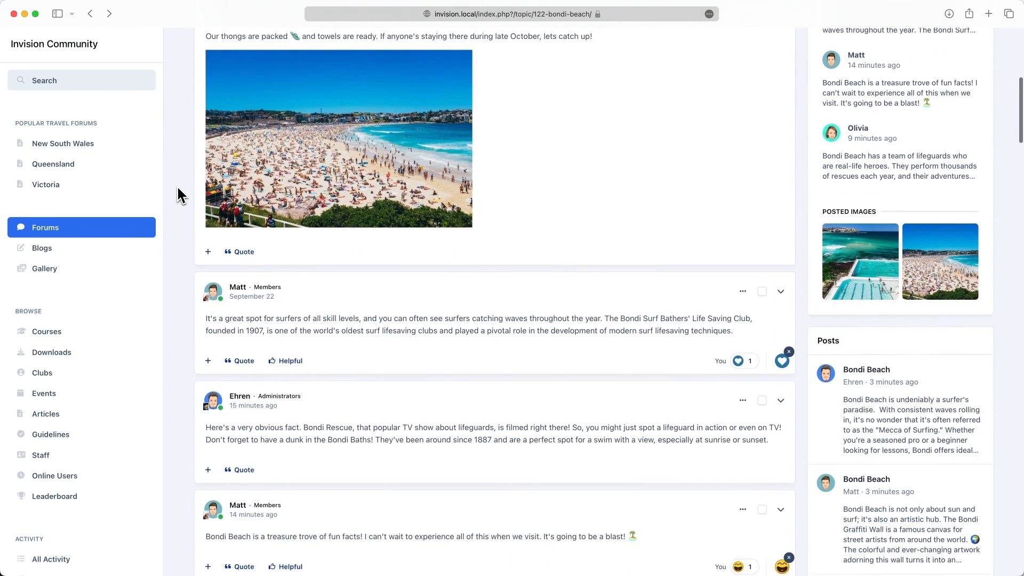
scroll("down", 3)
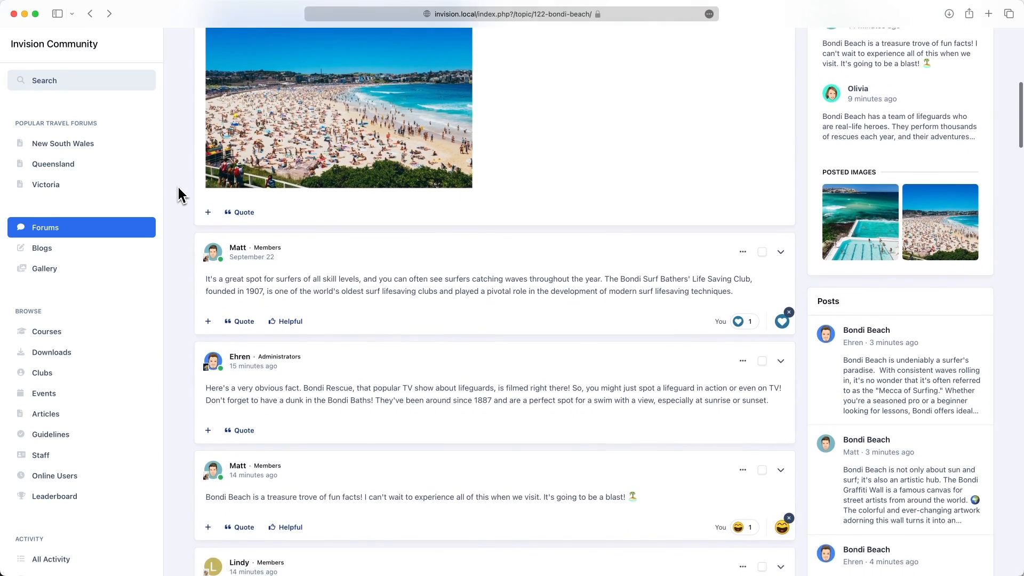
scroll("down", 3)
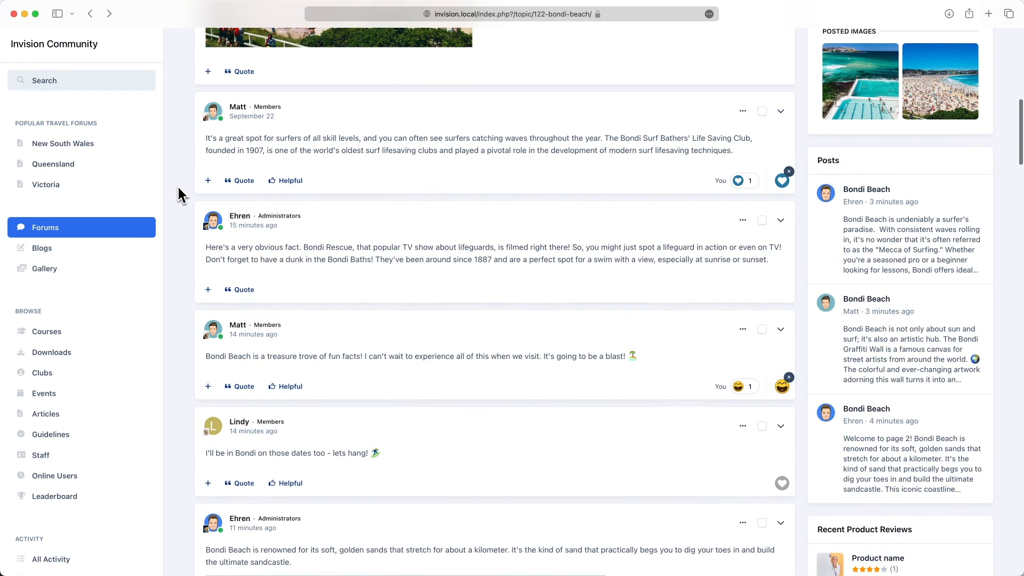
scroll("down", 3)
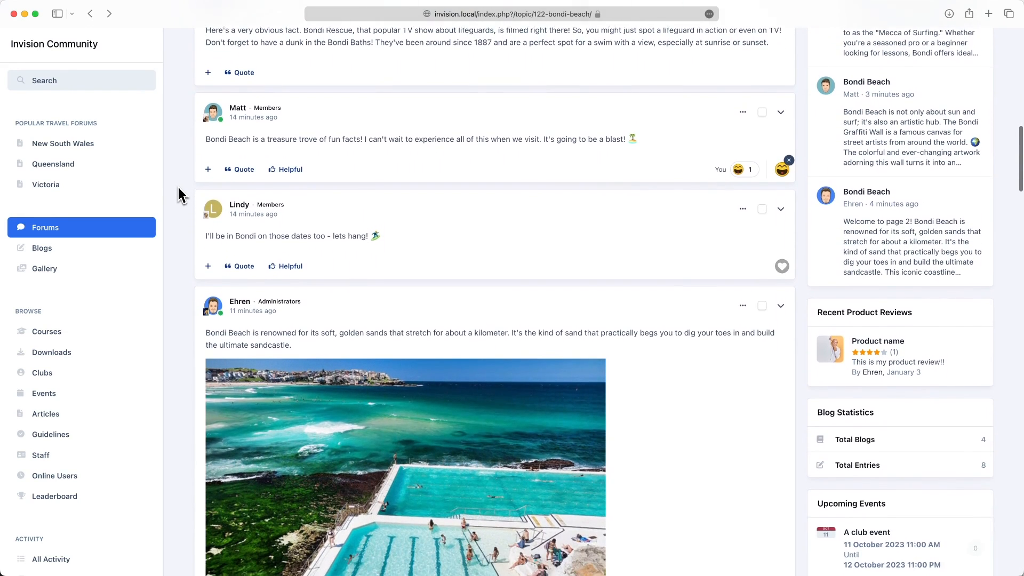
scroll("down", 3)
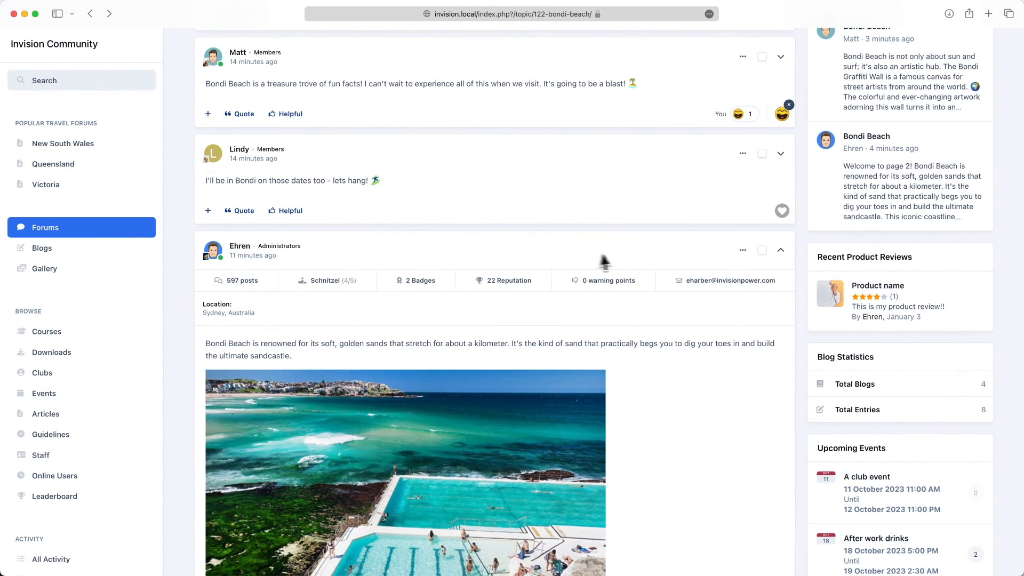
scroll("down", 3)
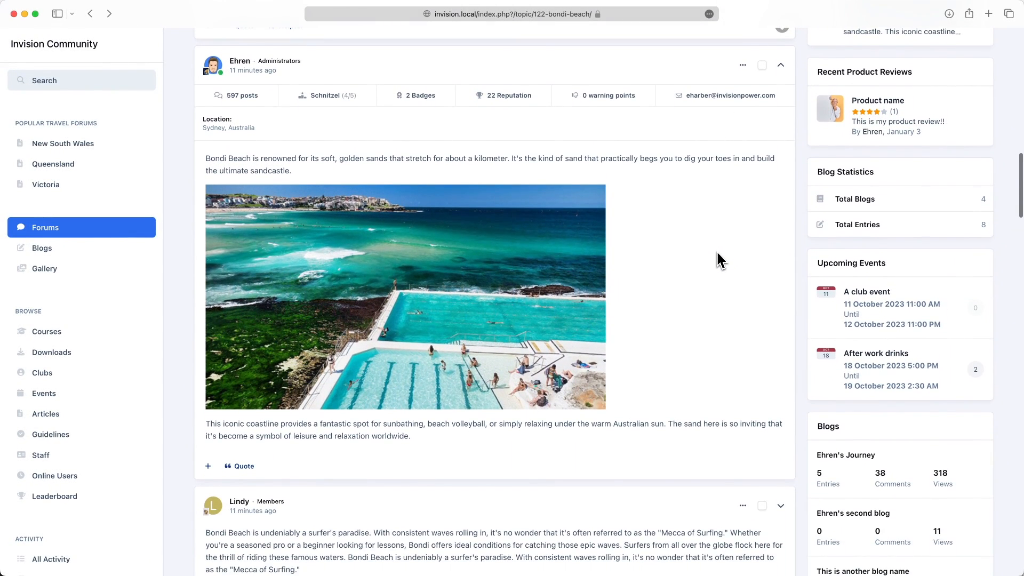
scroll("down", 3)
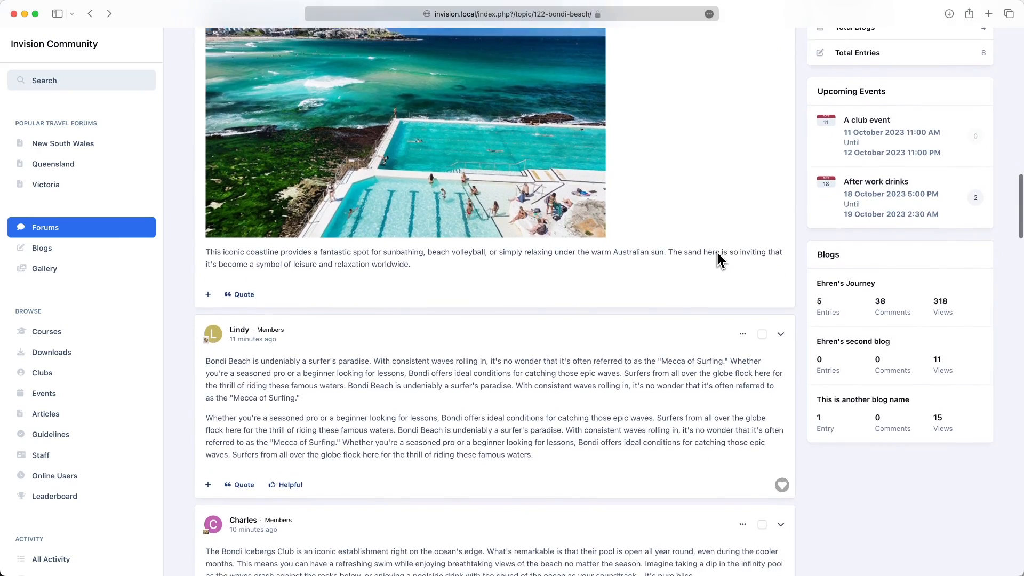
scroll("down", 3)
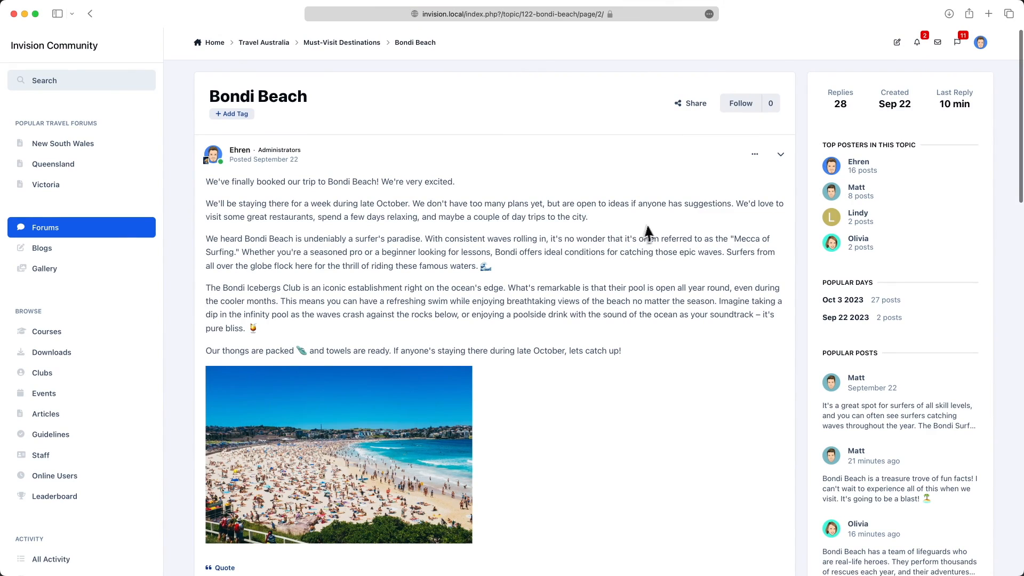
Review page 2 with the shortened pinned first post, then return to the forums index
scroll("down", 3)
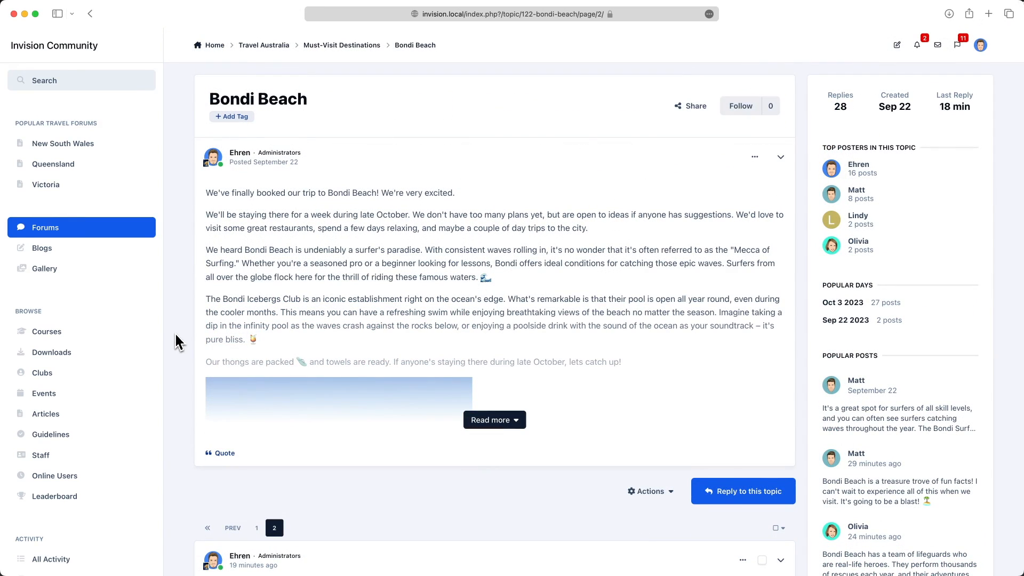
mouse_move(563, 280)
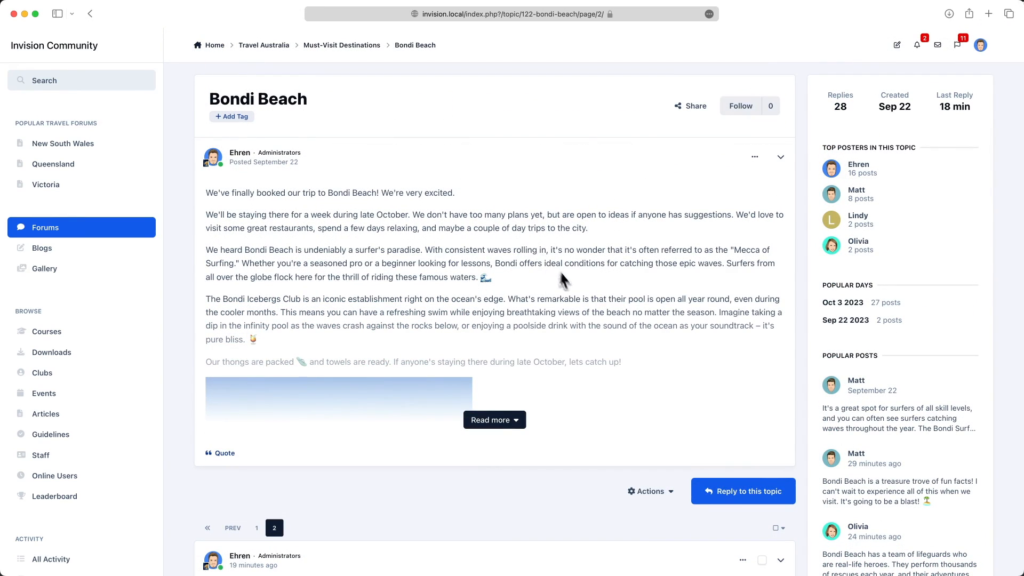
scroll("down", 3)
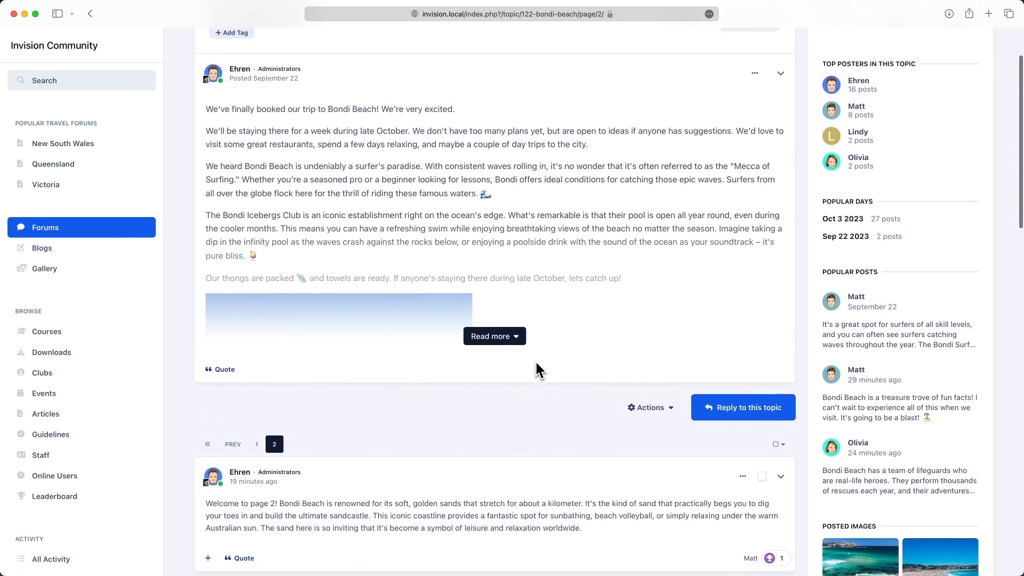
left_click(494, 336)
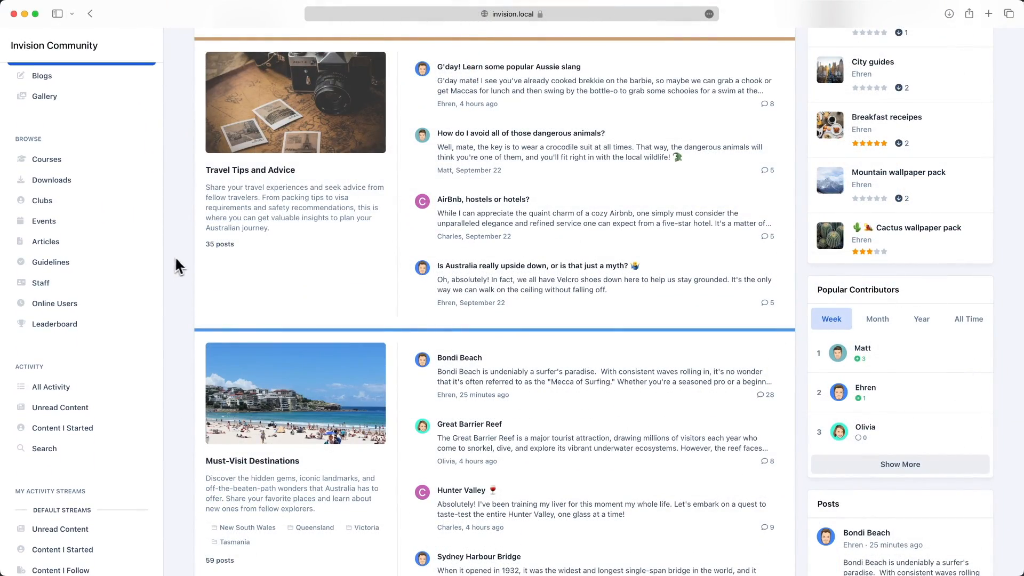
Scroll the feed index to the Must-Visit Destinations card listing Bondi Beach
scroll("down", 3)
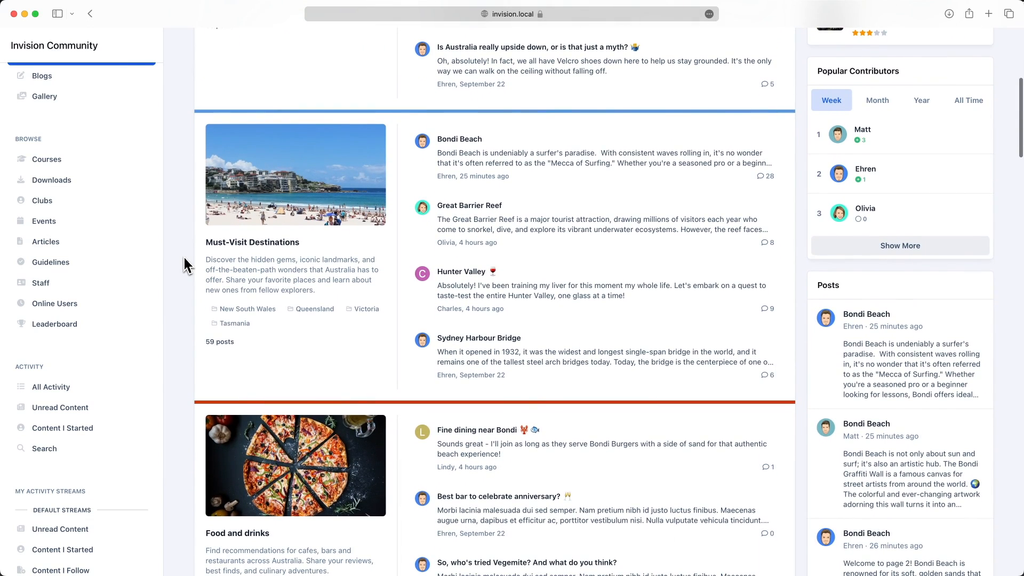
mouse_move(563, 162)
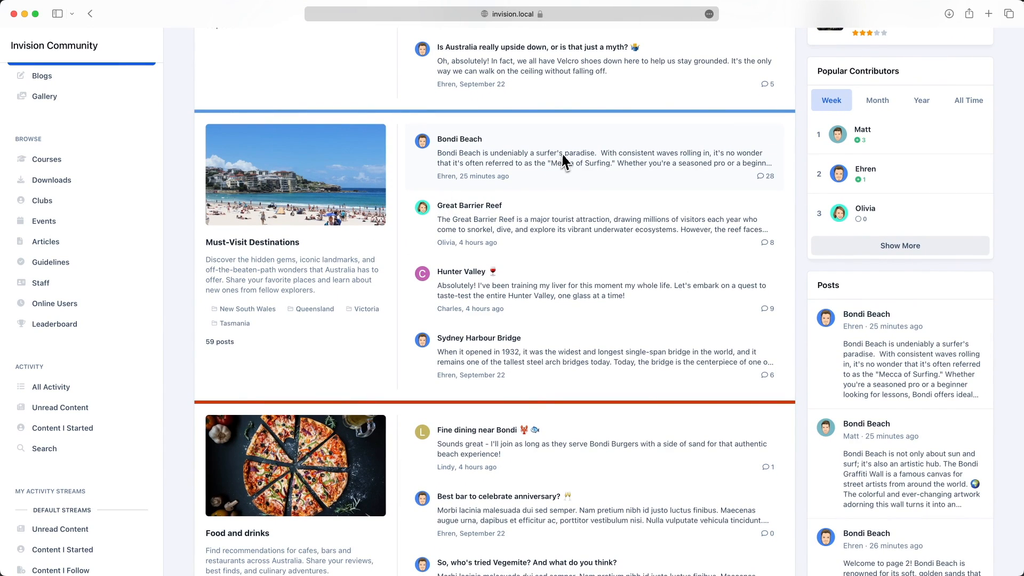
mouse_move(573, 283)
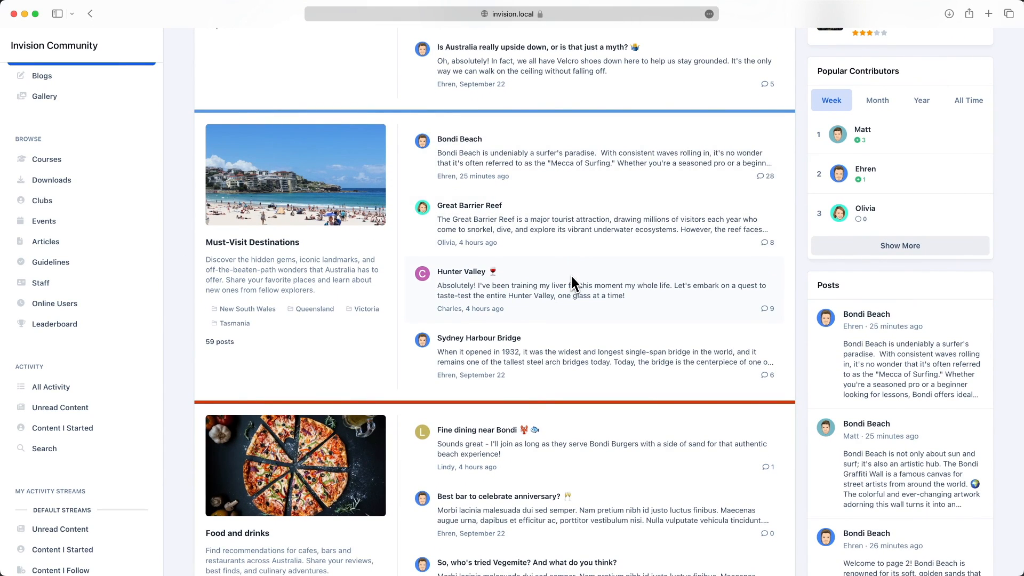